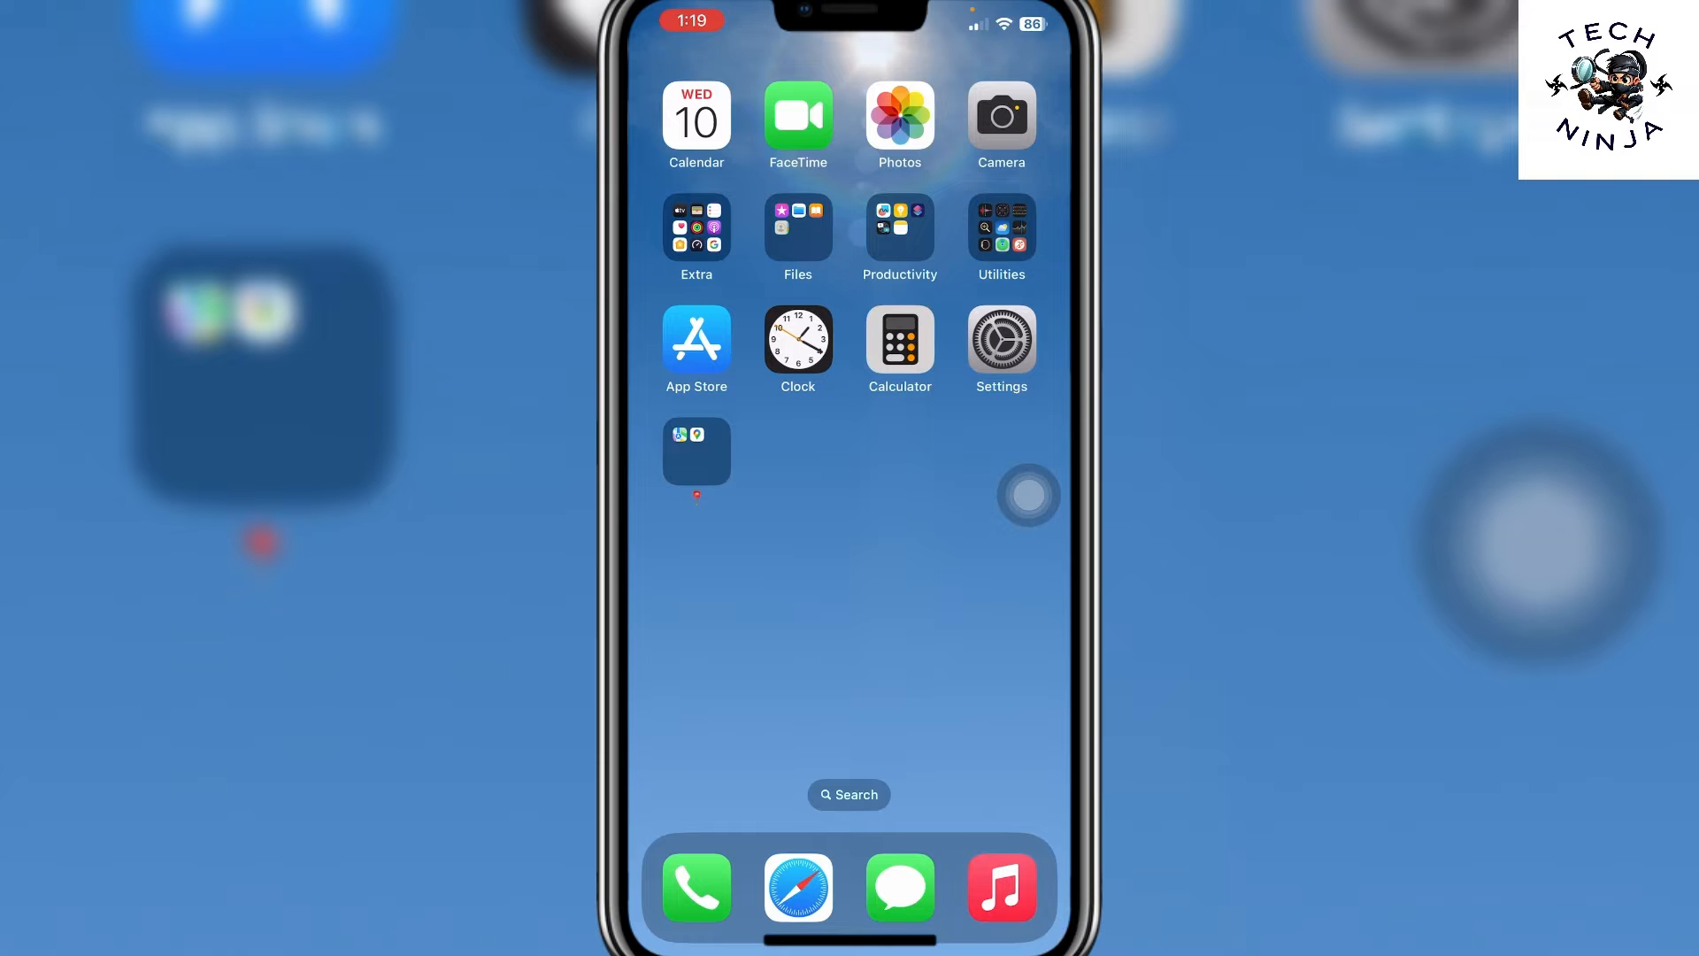
# - Launch Settings, open General, and scroll to Transfer or Reset iPhone and Shut Down
pyautogui.click(1027, 501)
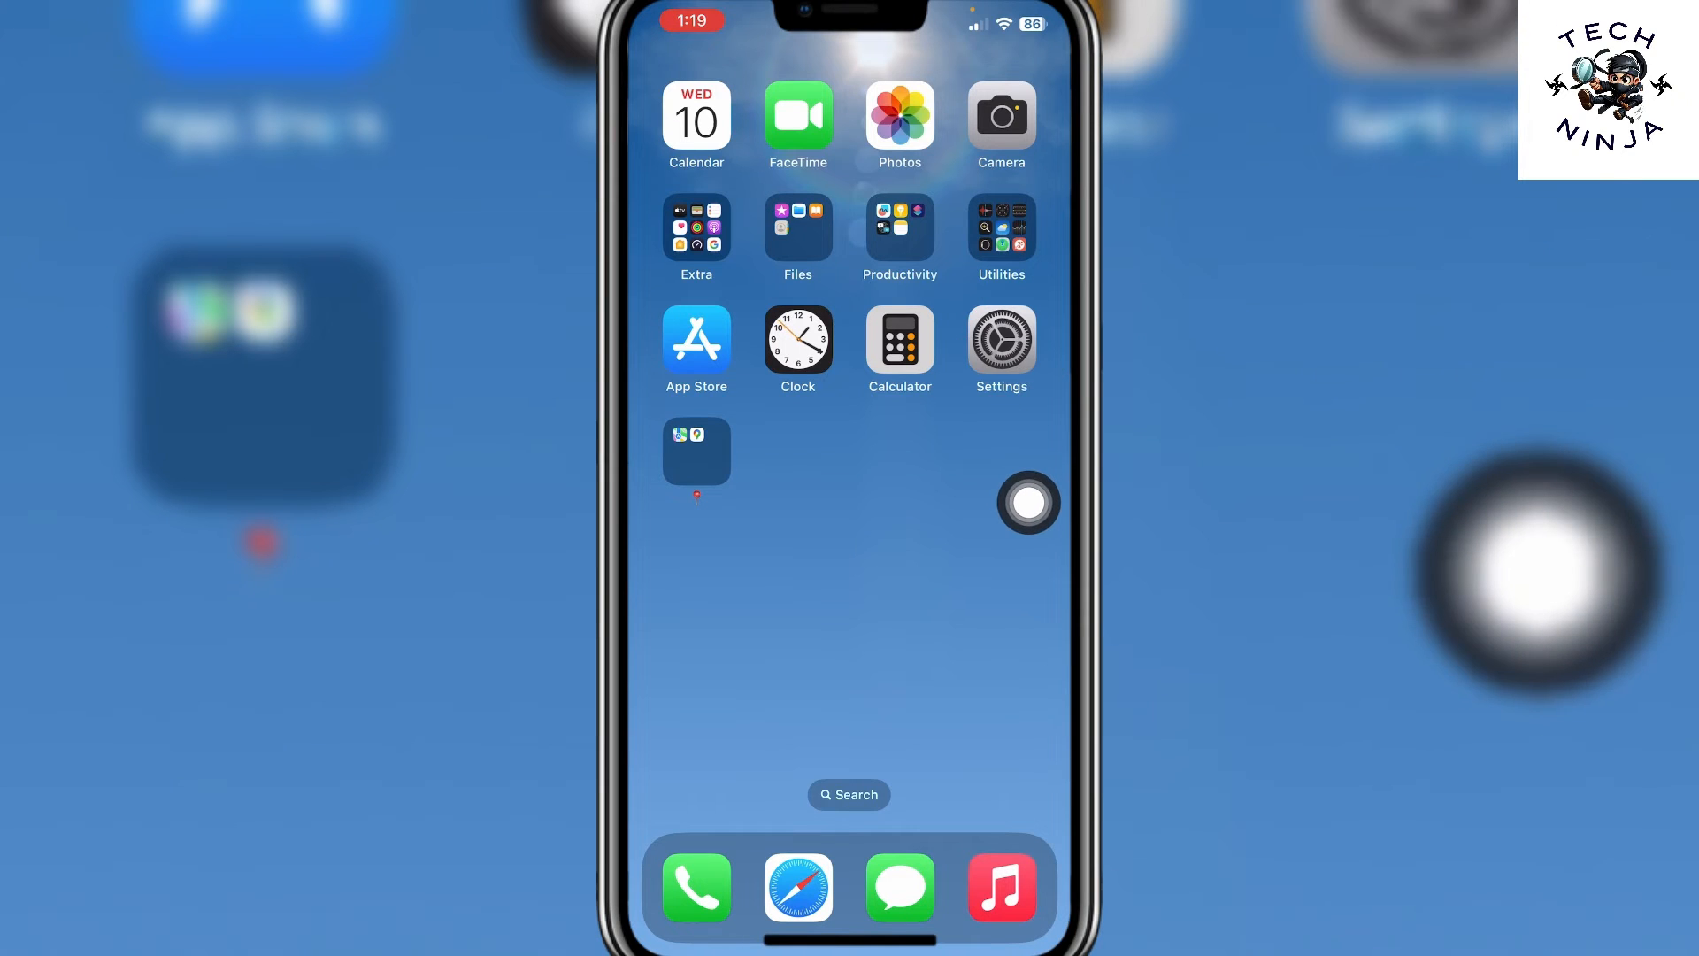
pyautogui.click(999, 336)
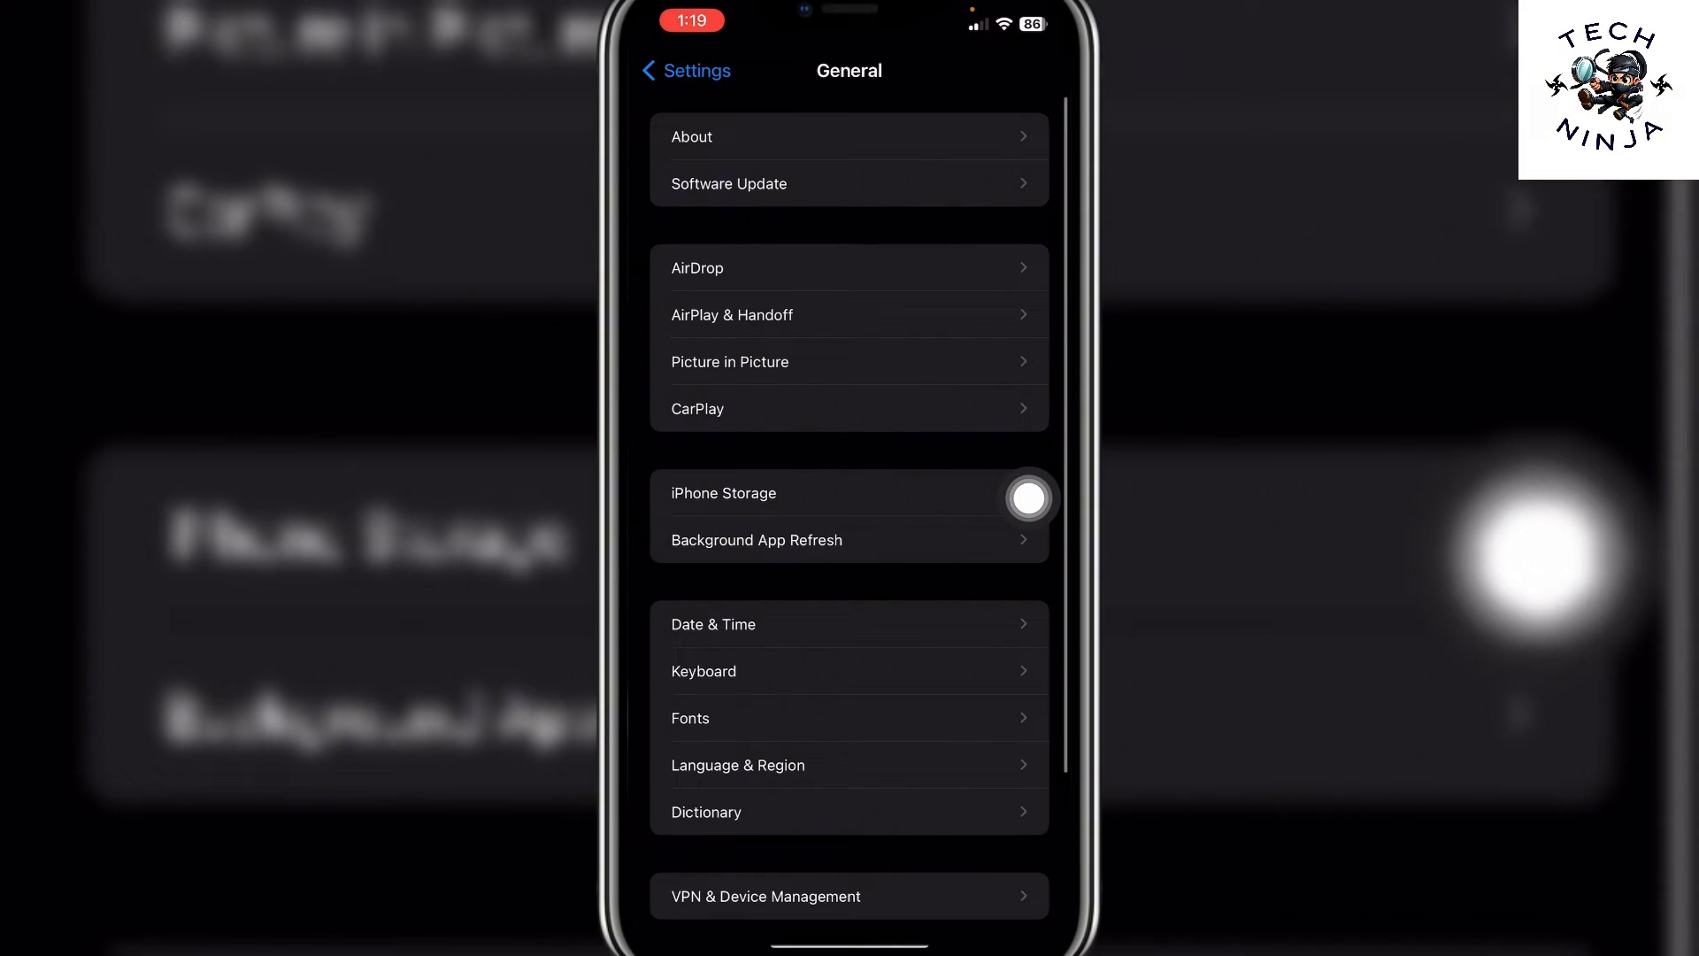
pyautogui.scroll(-3)
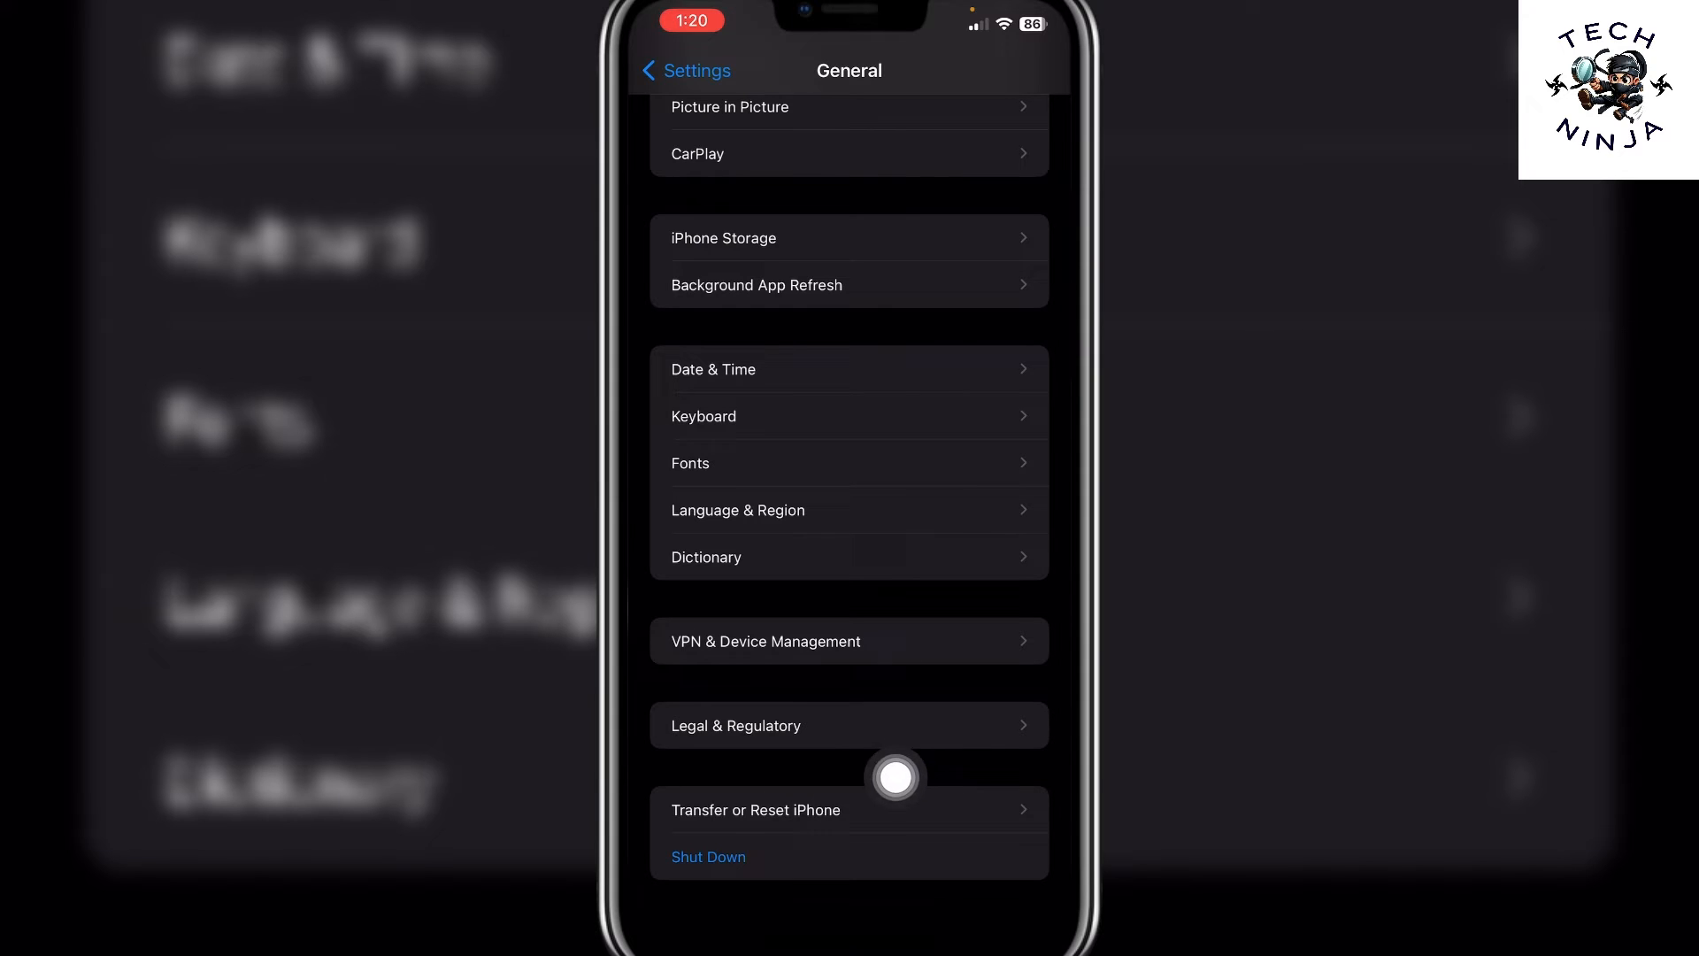
# - Open the Transfer or Reset iPhone page in General settings
pyautogui.click(755, 810)
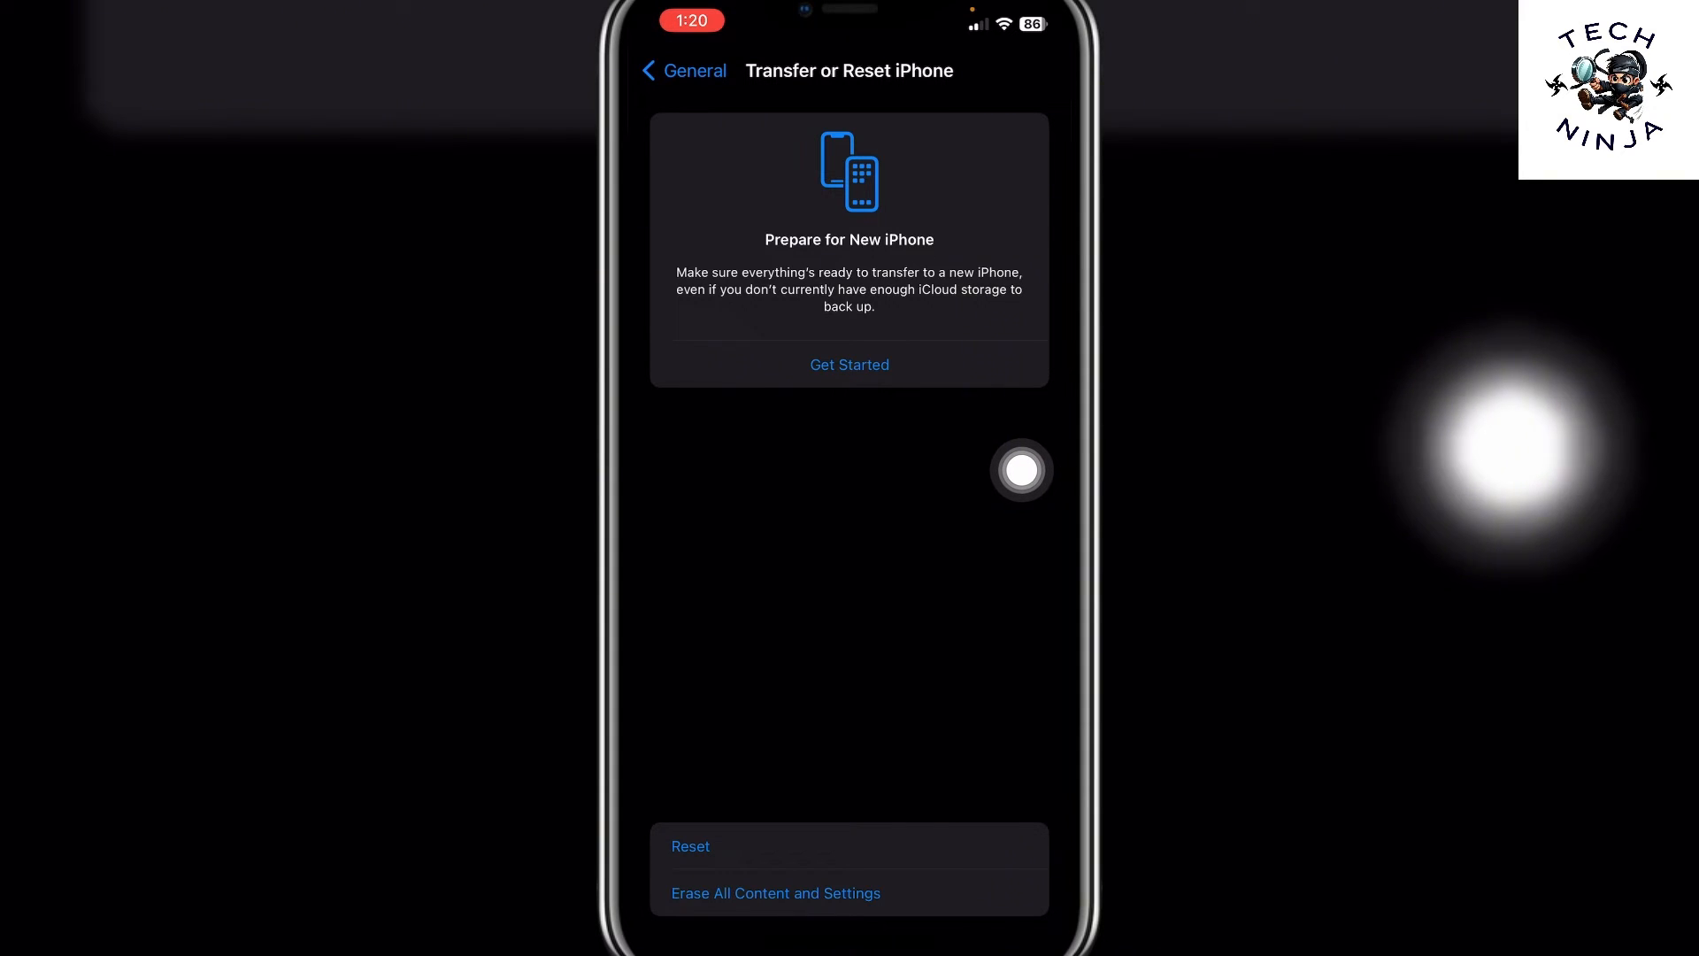
# - Start Prepare for New iPhone and reveal the 'Ready for your new iPhone' banner
pyautogui.click(682, 71)
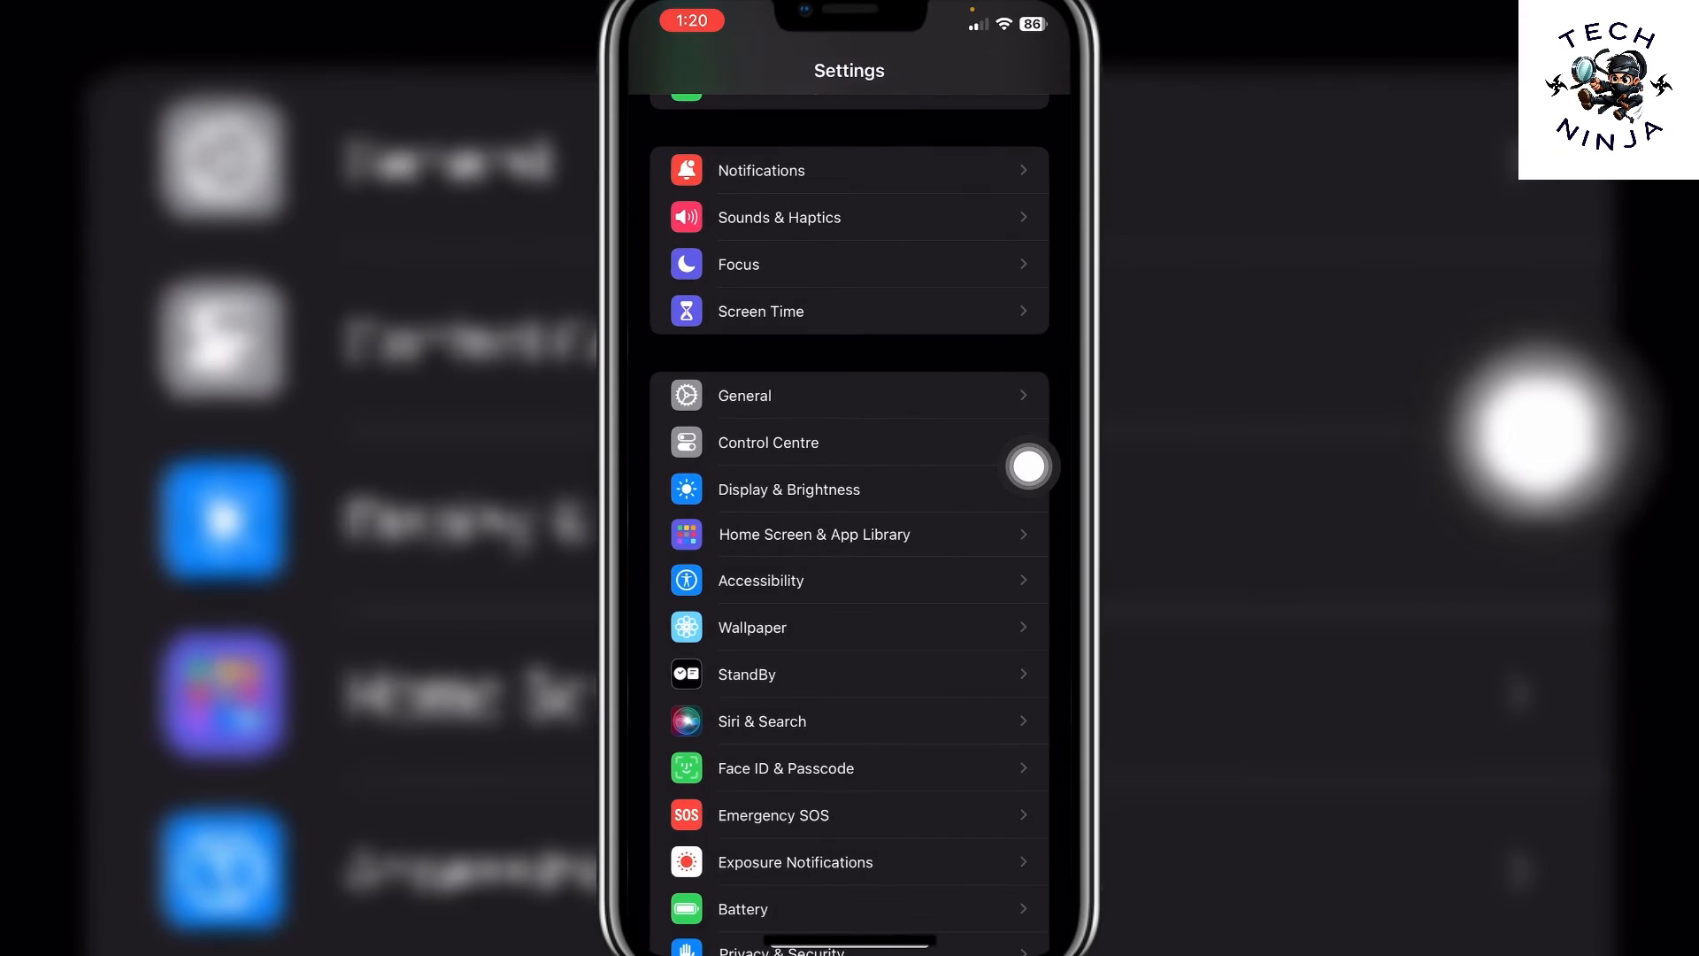
pyautogui.scroll(-3)
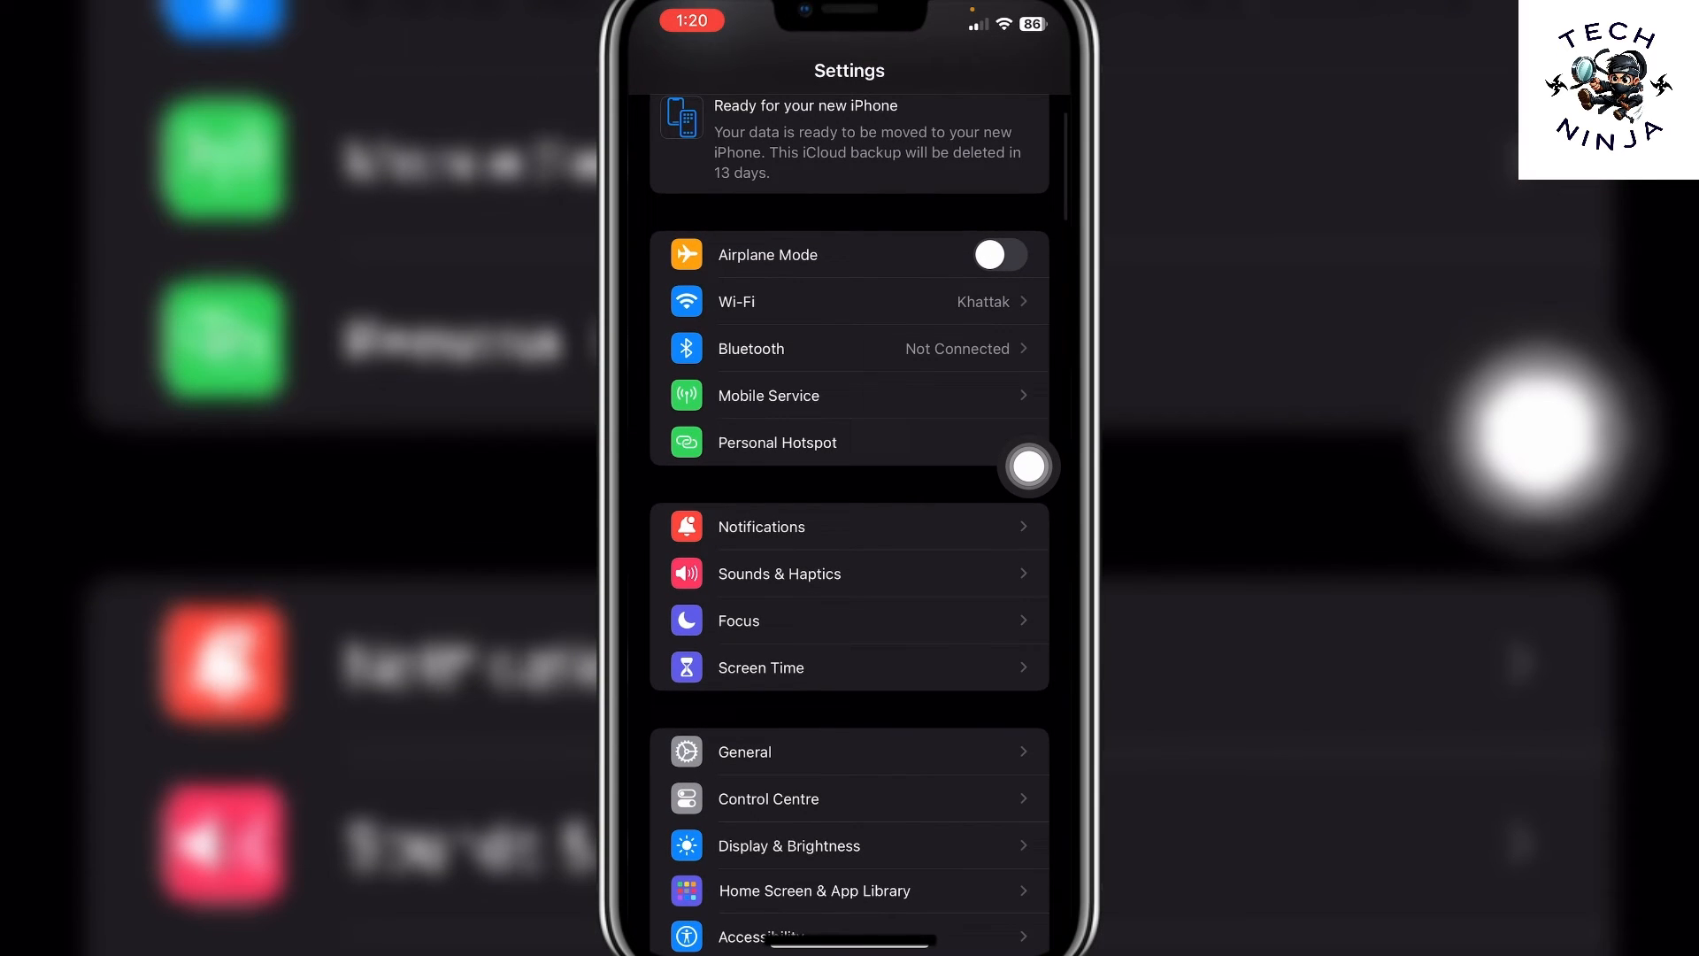
pyautogui.moveTo(908, 148)
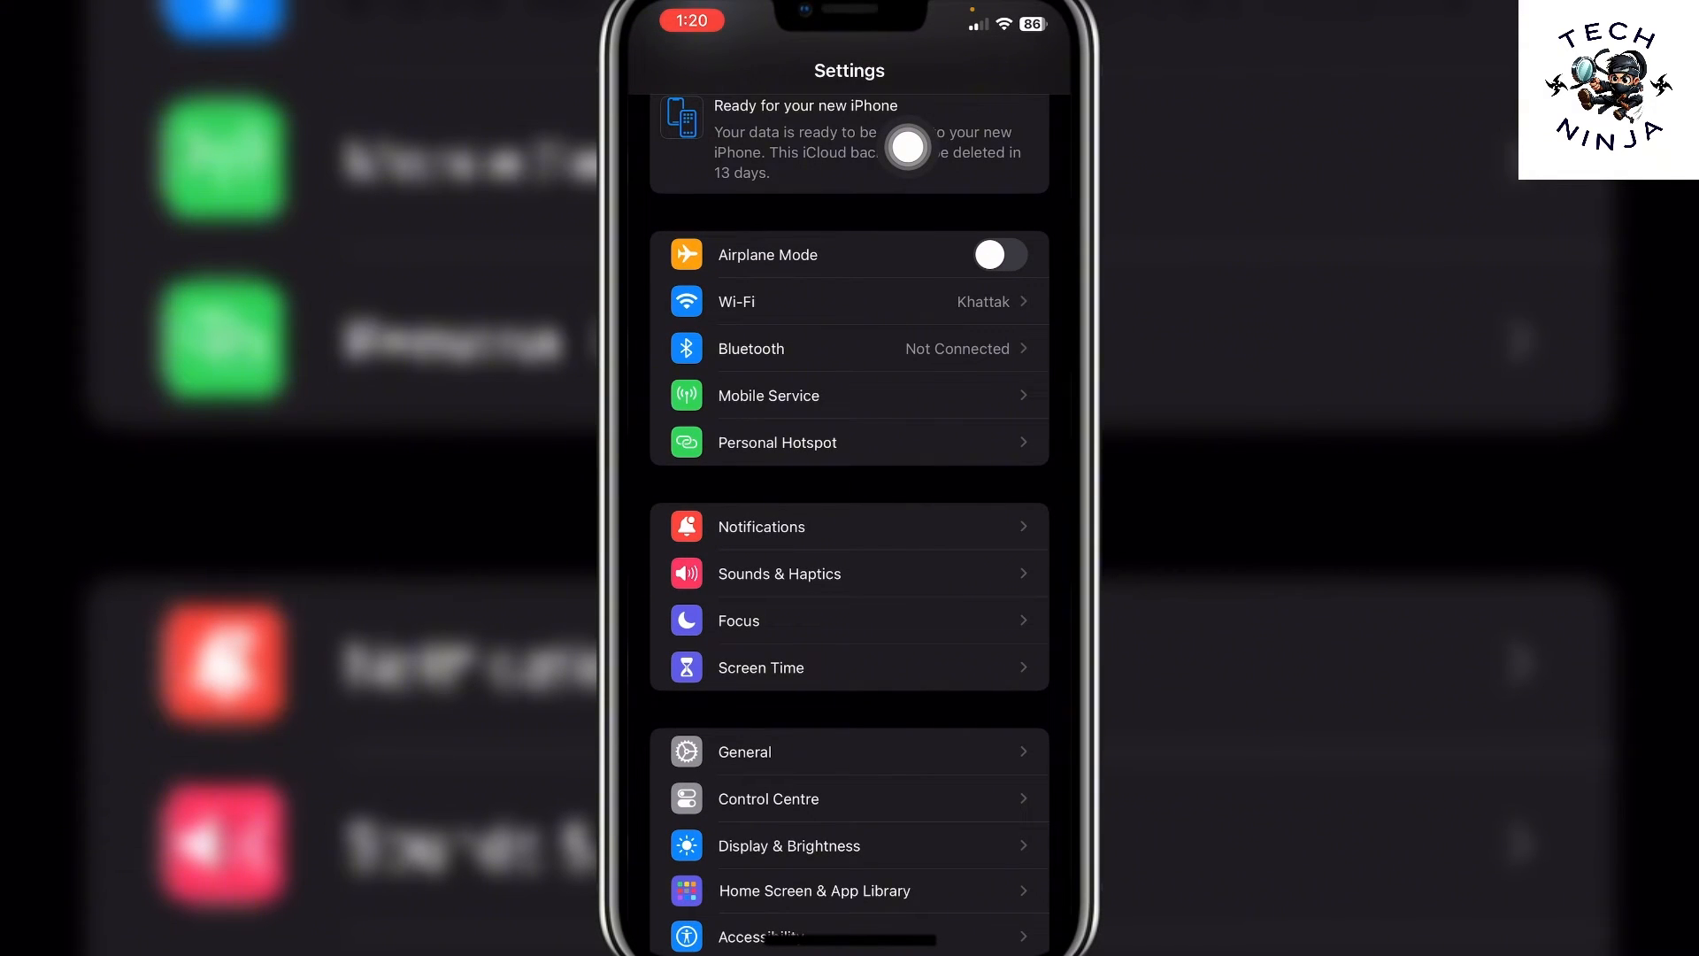